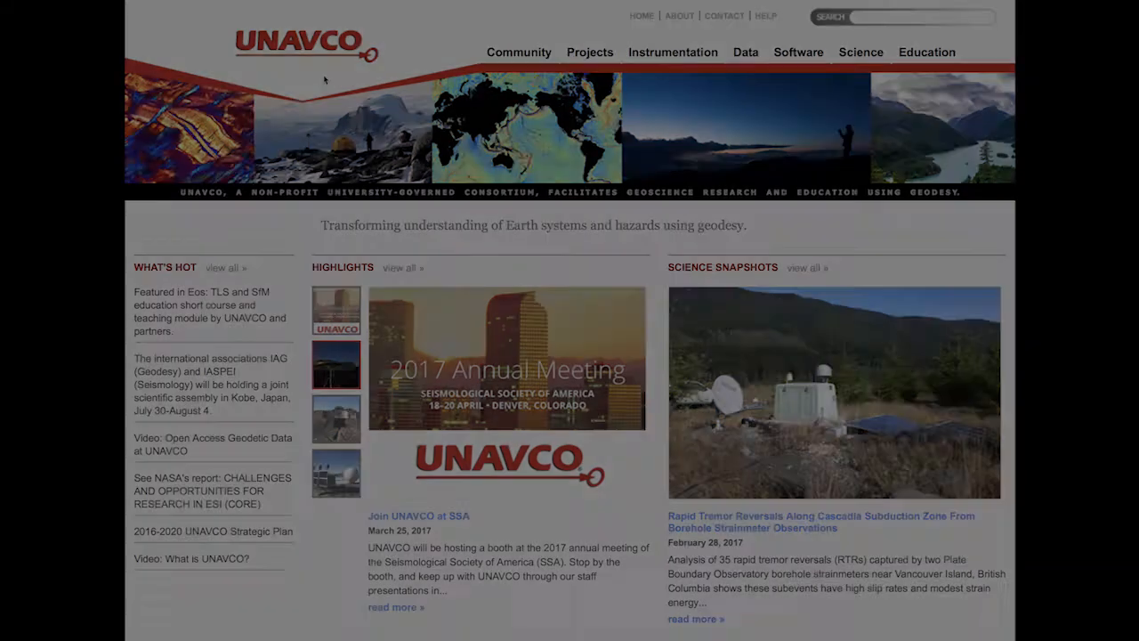
Step: Reach the UNAVCO TLS Data Archive site from the Data > Imaging page
left_click(746, 52)
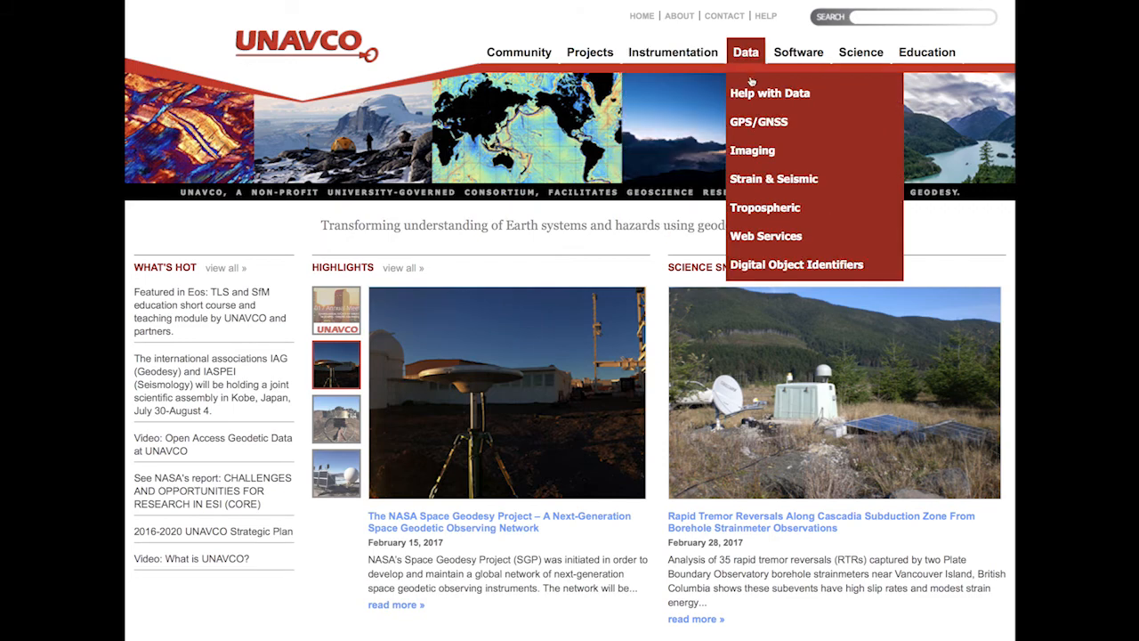
left_click(751, 149)
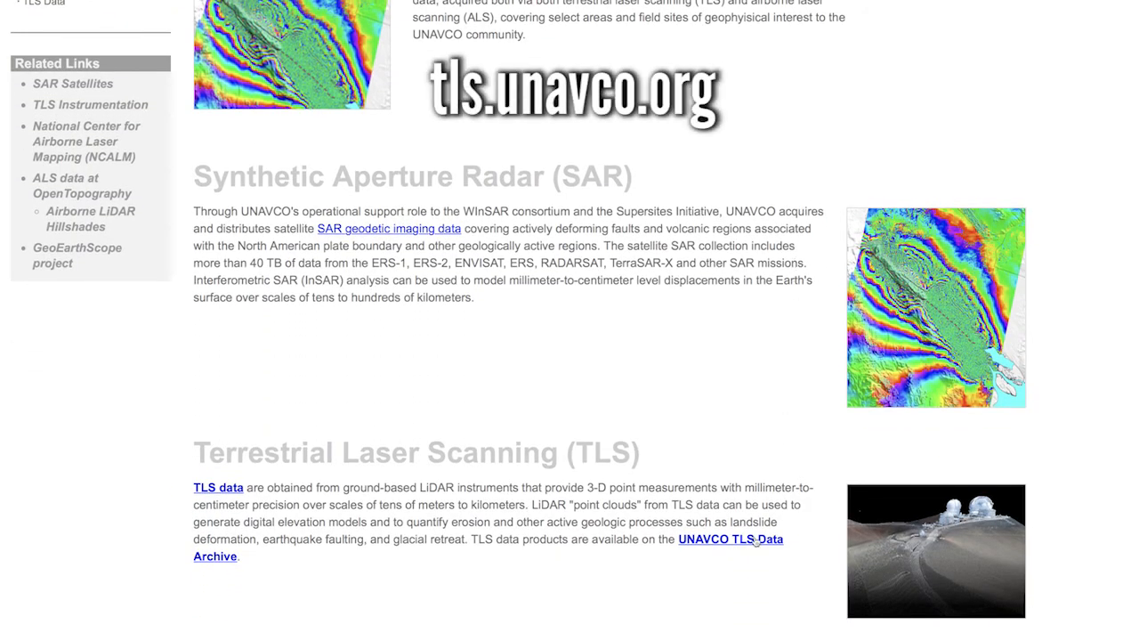
left_click(730, 539)
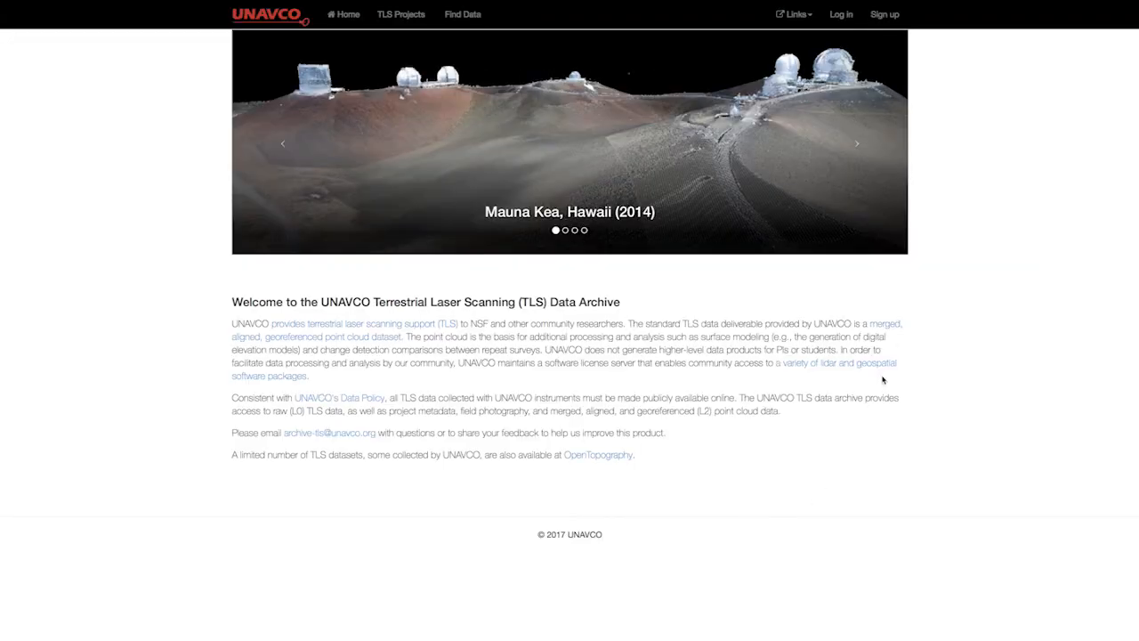
mouse_move(885, 14)
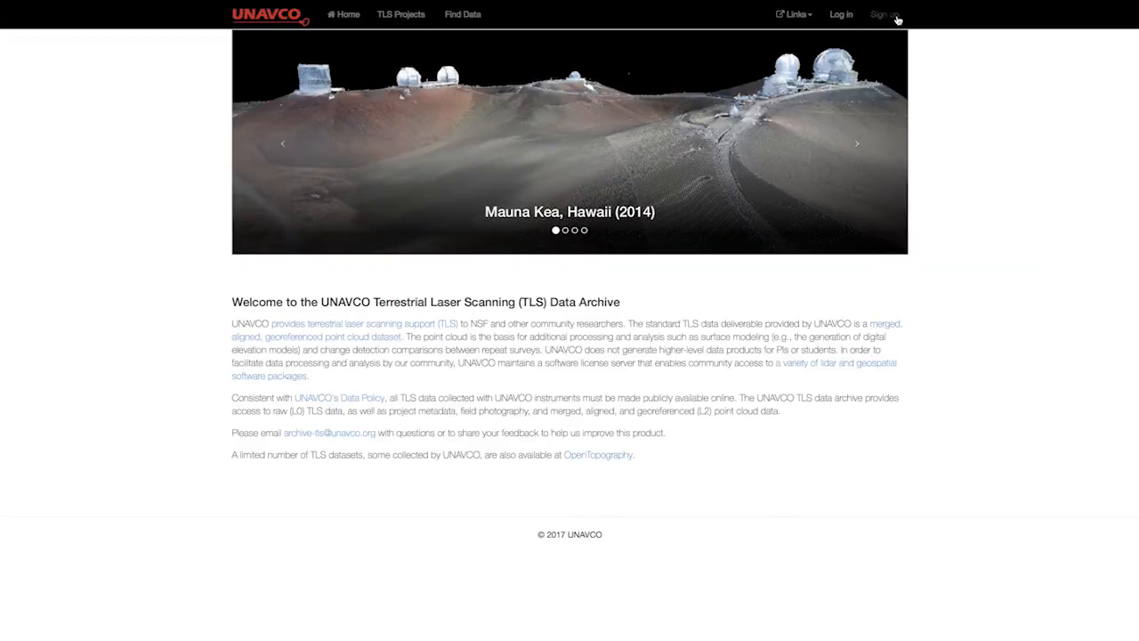
Step: Bring up the archive's new-account sign-up form, then return to the archive home
left_click(883, 14)
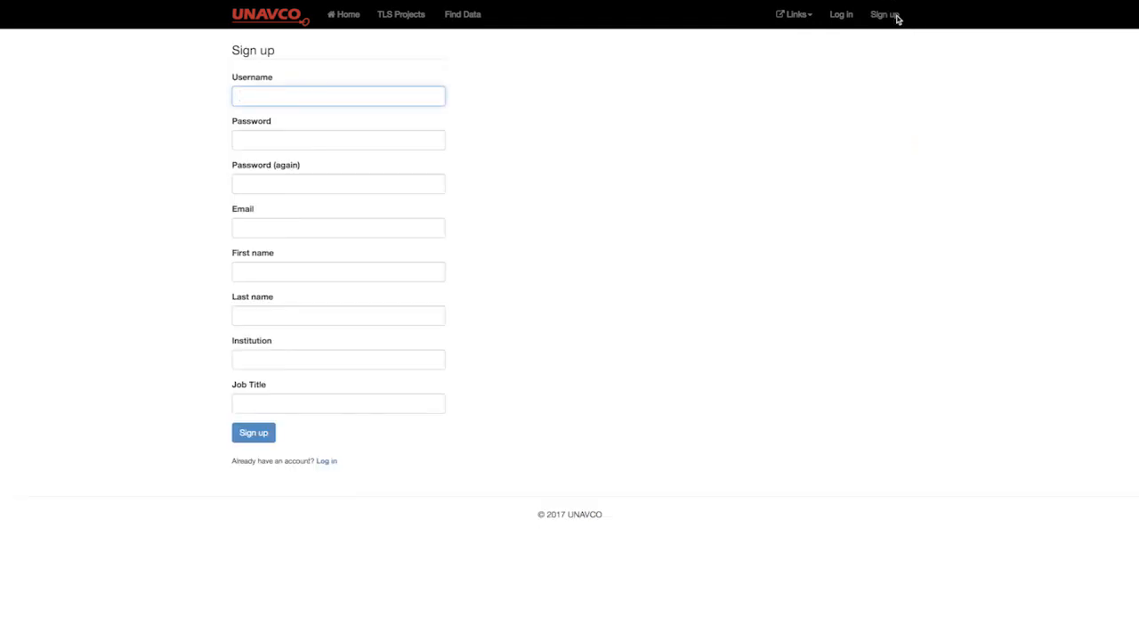
left_click(299, 20)
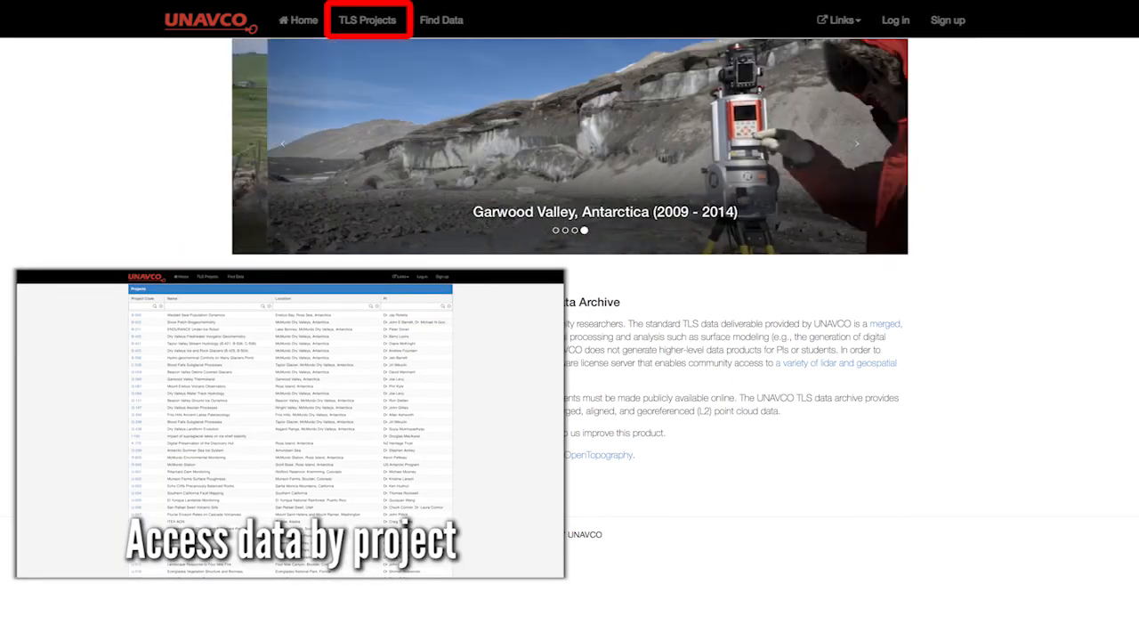
Step: Show the full TLS Projects table with codes, names, locations and PIs
left_click(441, 20)
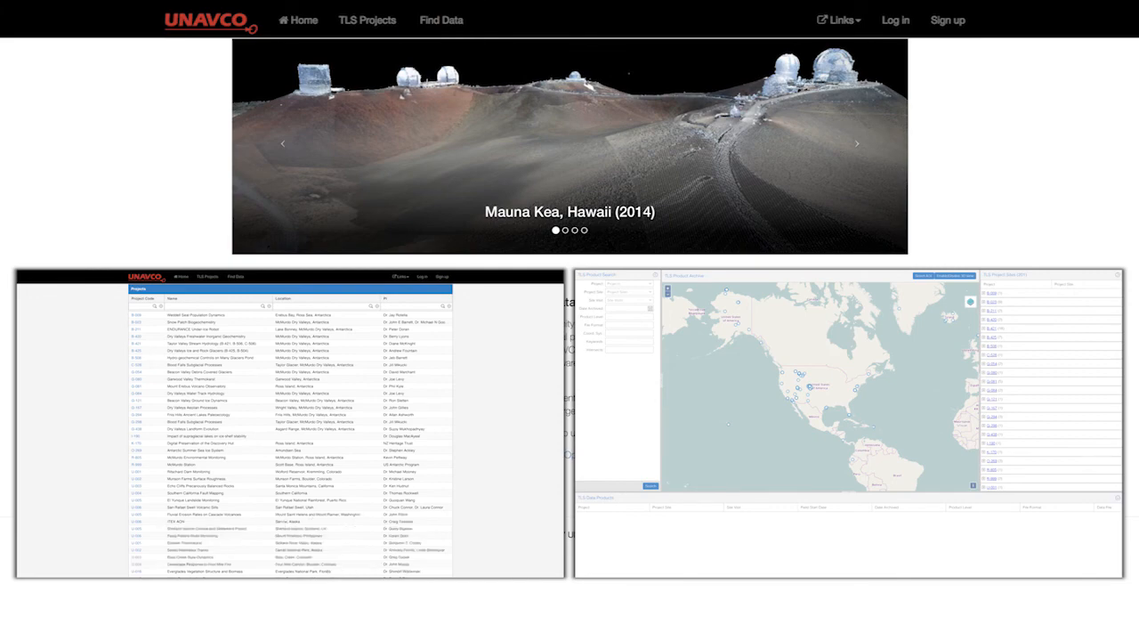
left_click(398, 14)
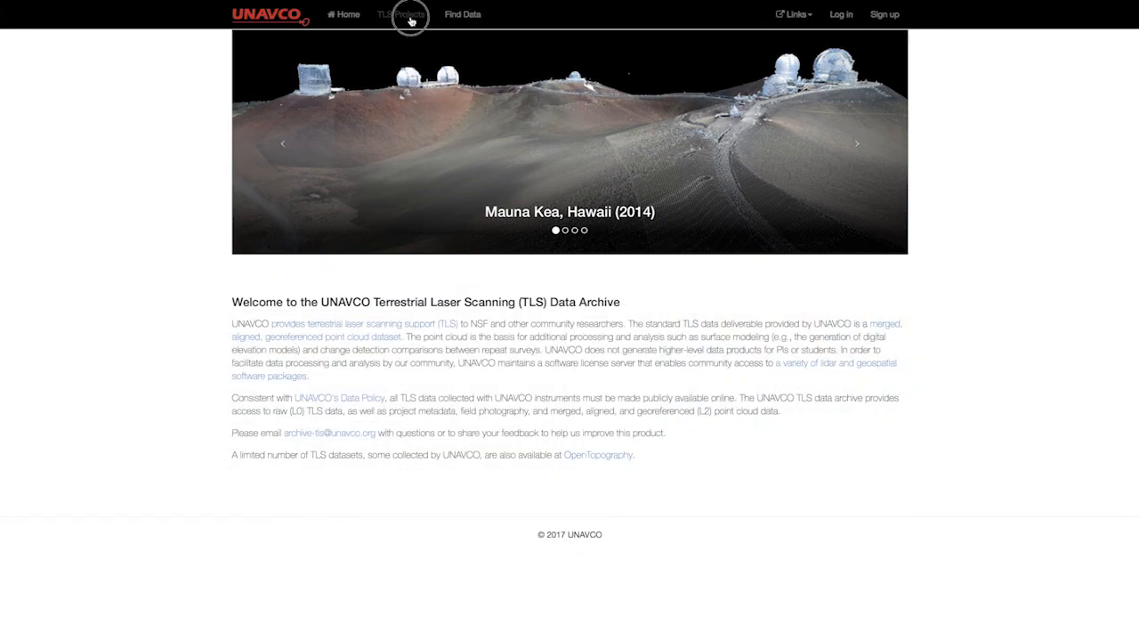
left_click(395, 14)
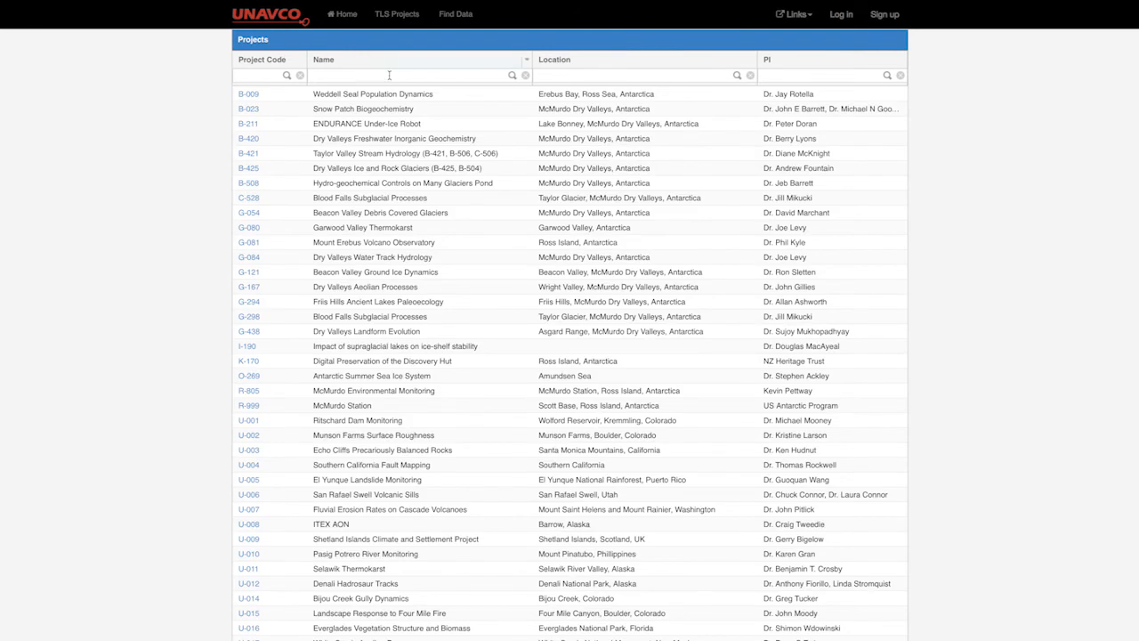
Step: Drill into project G-080 Garwood Valley Thermokarst, site PS01, site visit SV05 (Nov 2013)
left_click(250, 227)
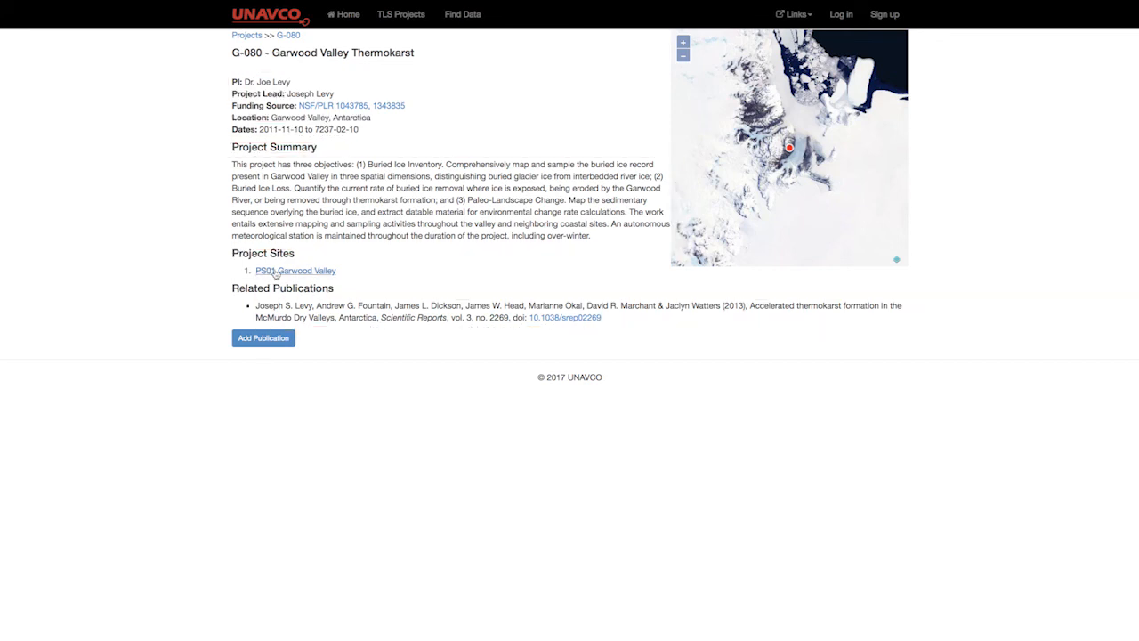
left_click(296, 270)
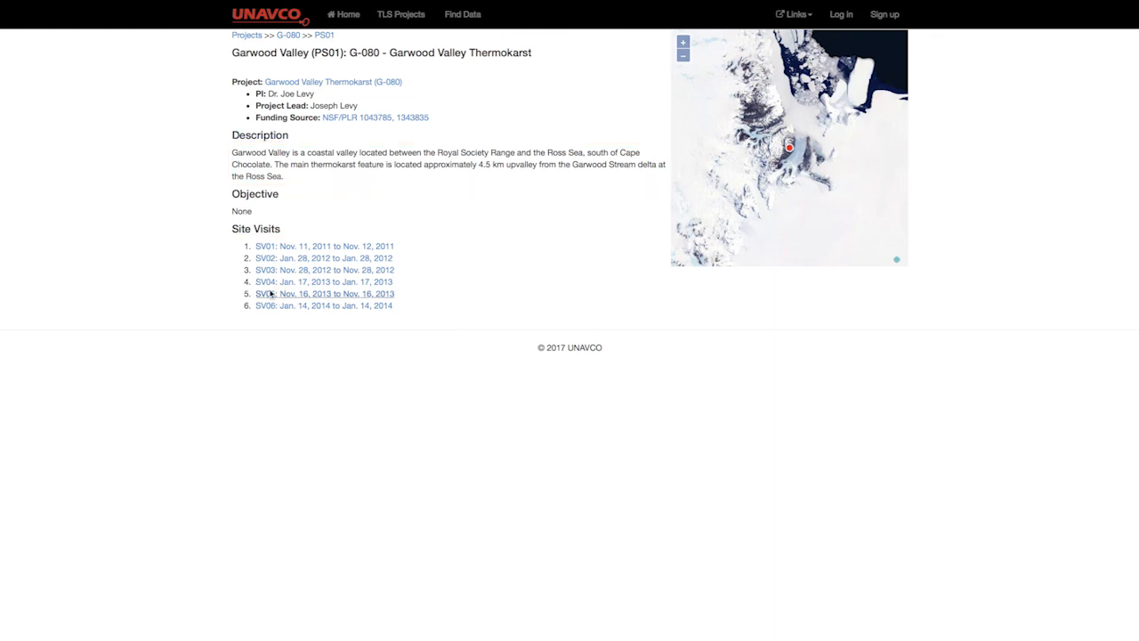
left_click(324, 294)
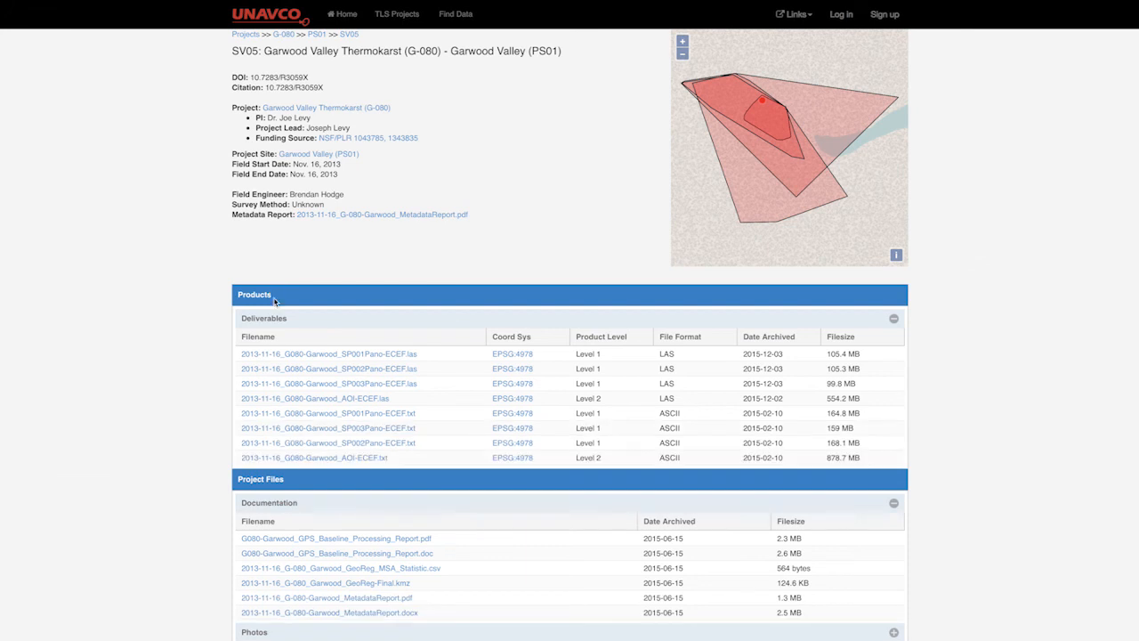
Step: Select the Level 2 LAS deliverable and look through SV05's metadata report
left_click(315, 398)
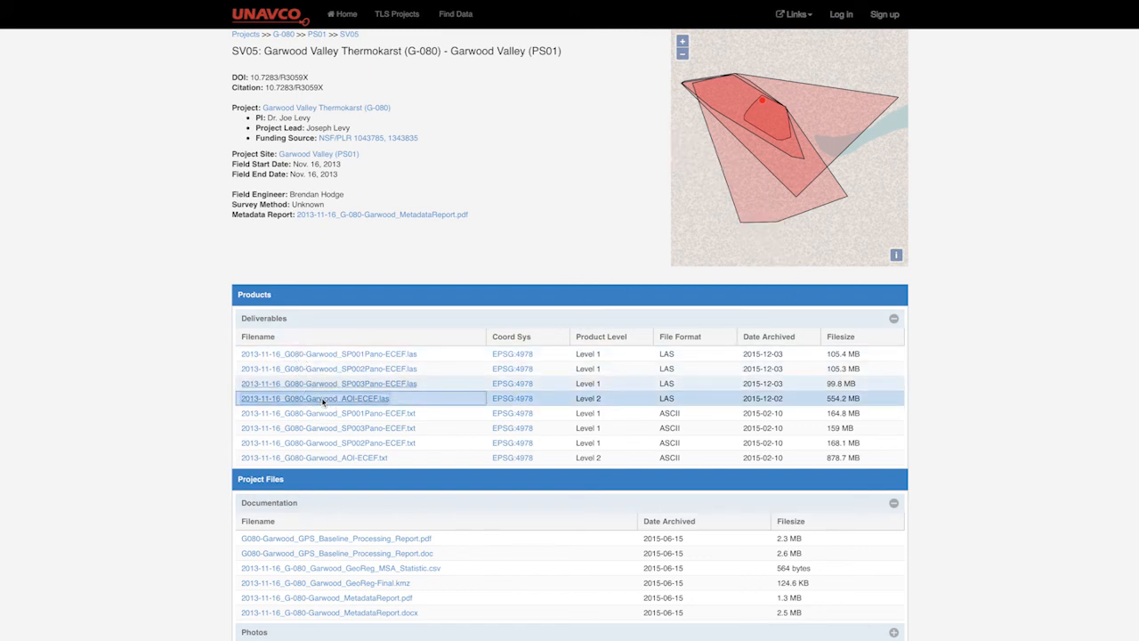
left_click(315, 399)
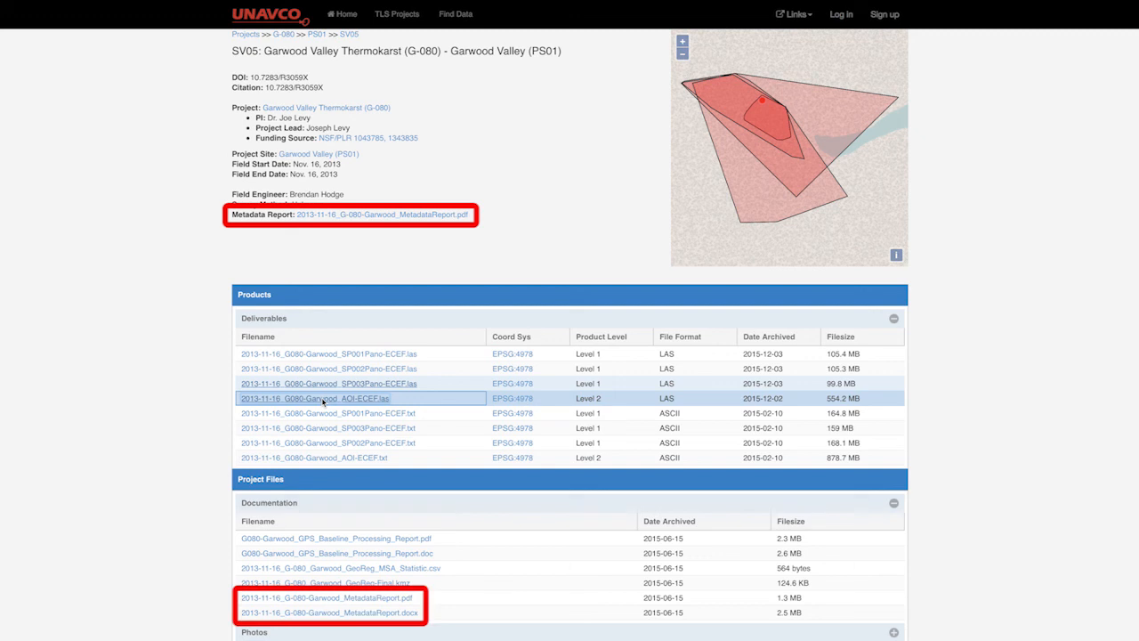
scroll("down", 3)
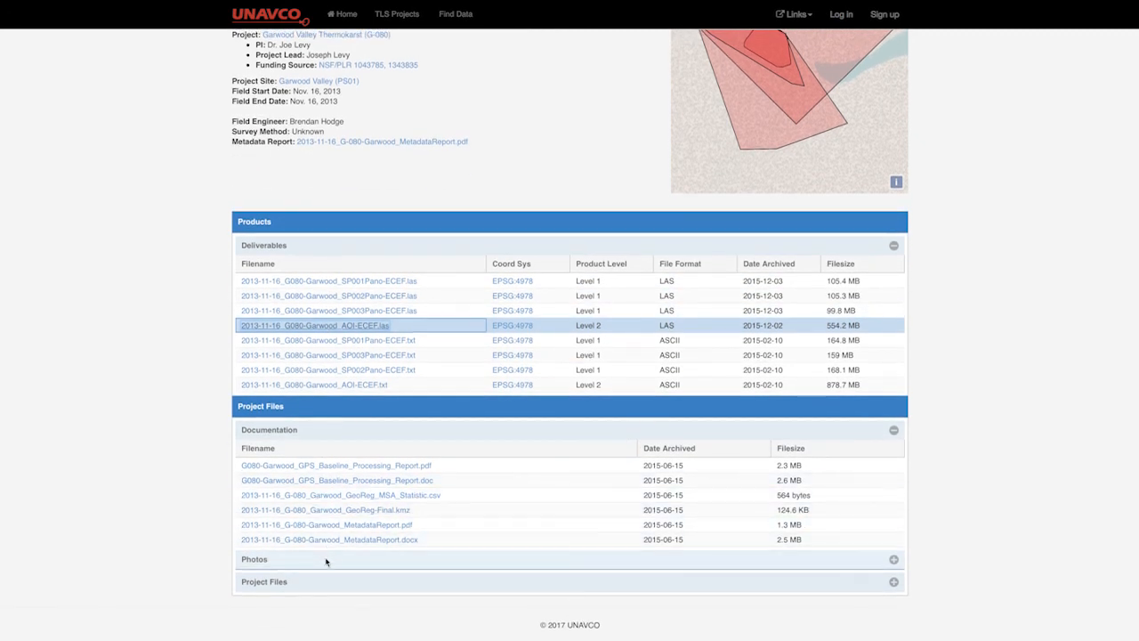
Step: Expand the Photos and raw Project Files lists to review their contents
left_click(893, 429)
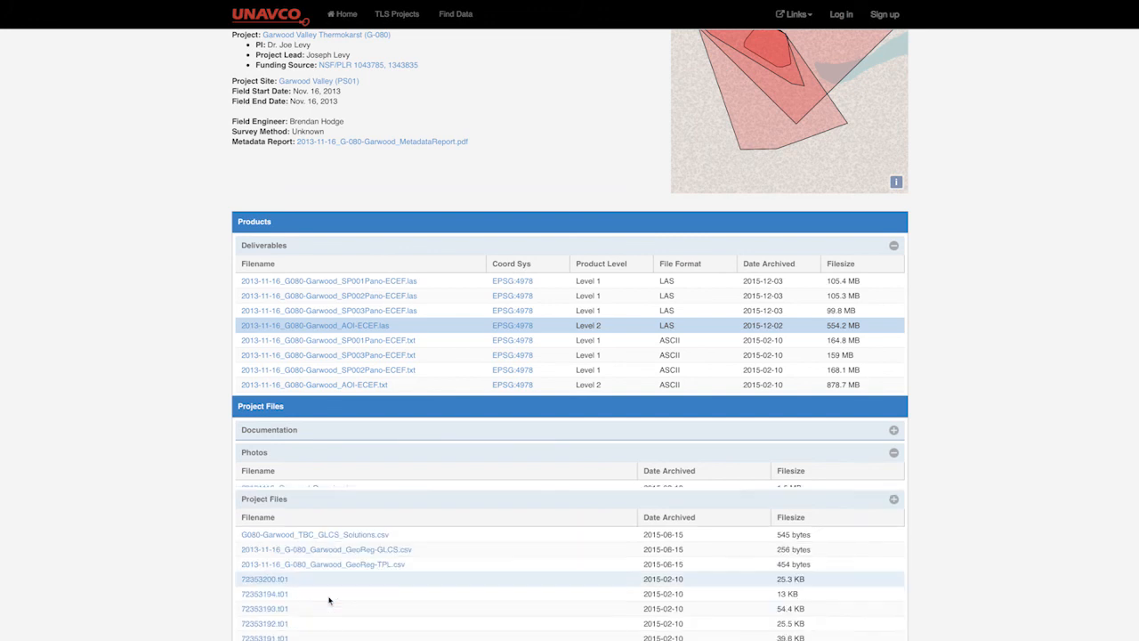
left_click(894, 452)
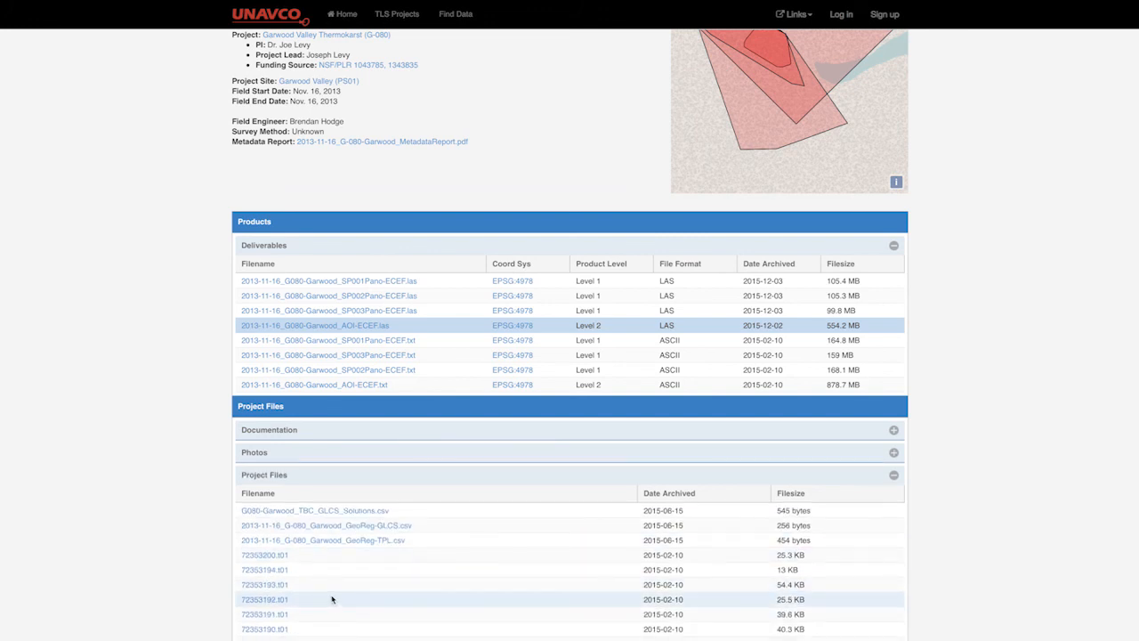
scroll("up", 3)
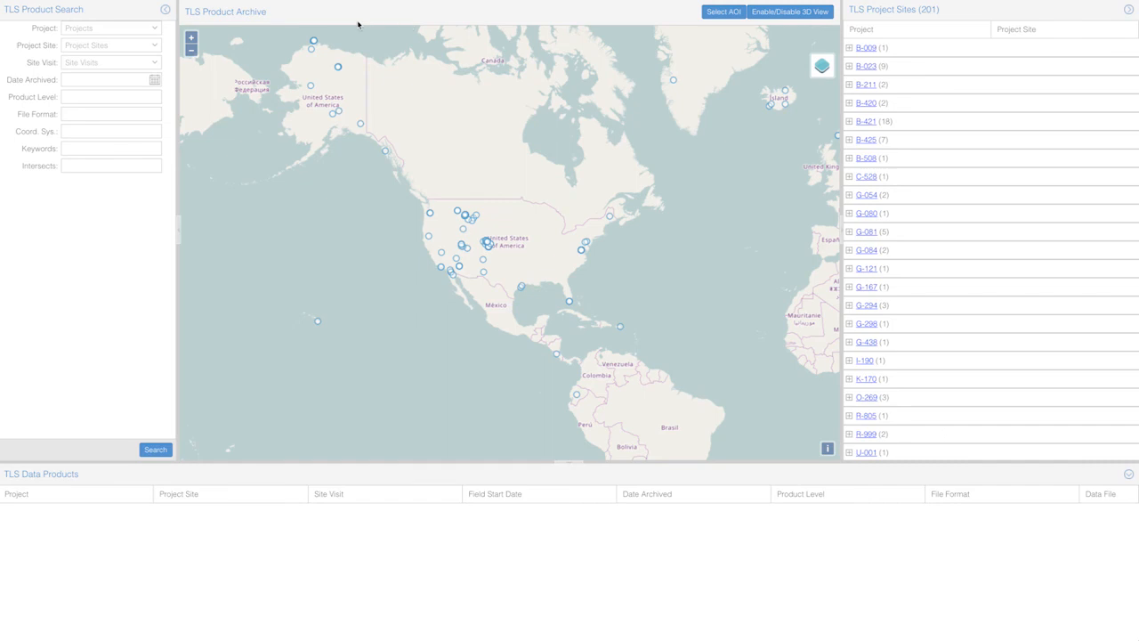
Step: Search for Level 2 products inside a drawn Colorado area on the Find Data map
left_click(111, 28)
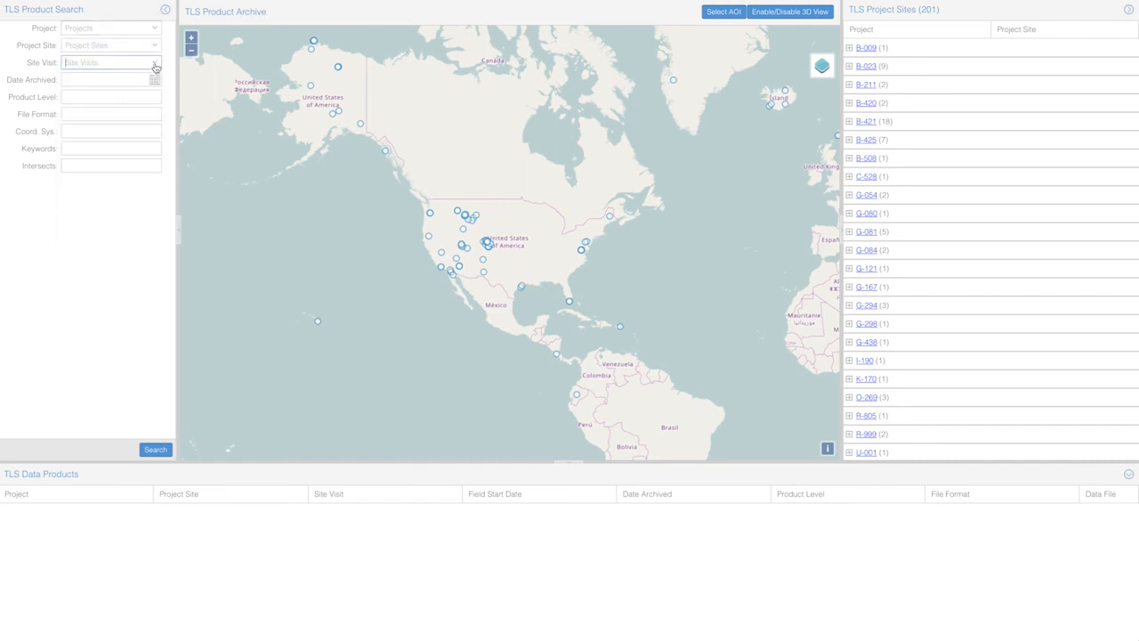
type("Level 2")
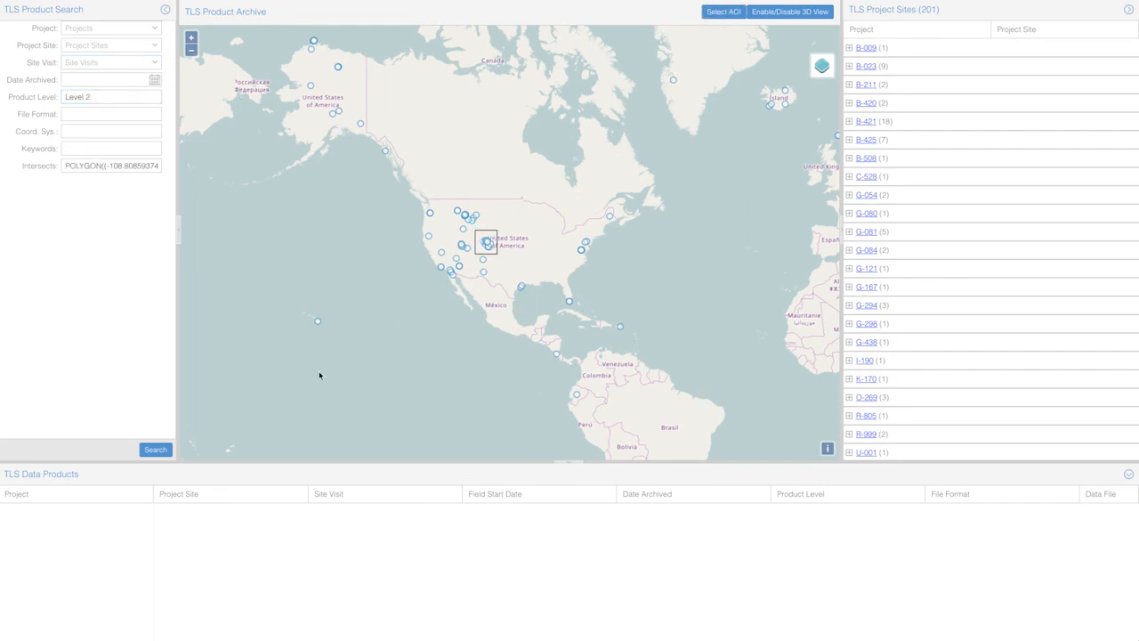
left_click(154, 448)
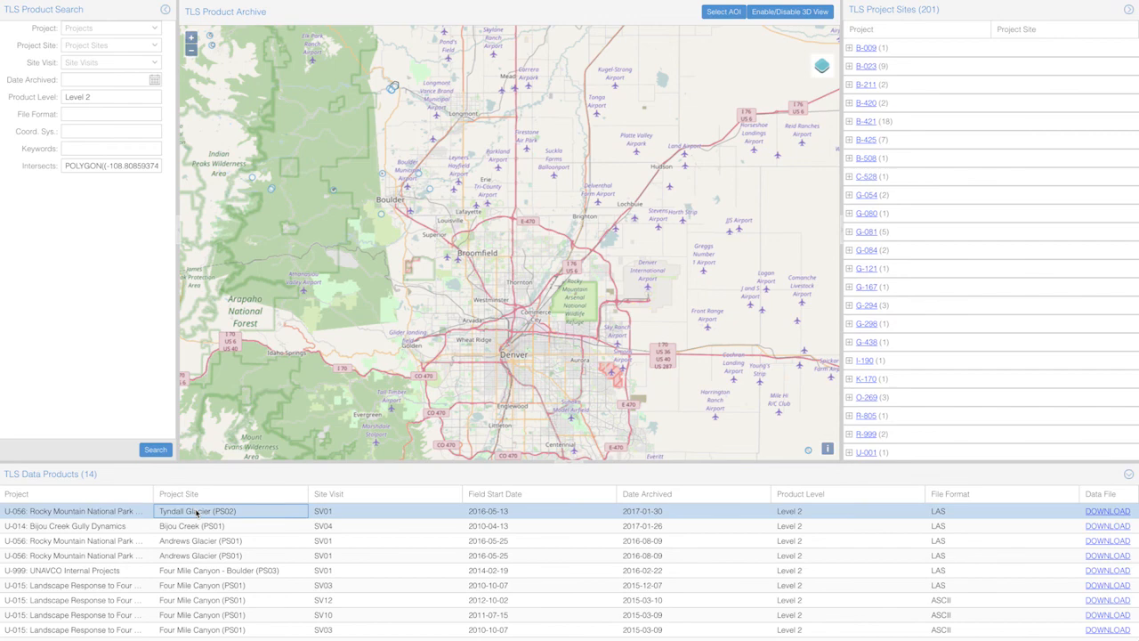
Step: Zoom to a Rocky Mountain site and get the download link for the first Tyndall Glacier product
scroll("down", 3)
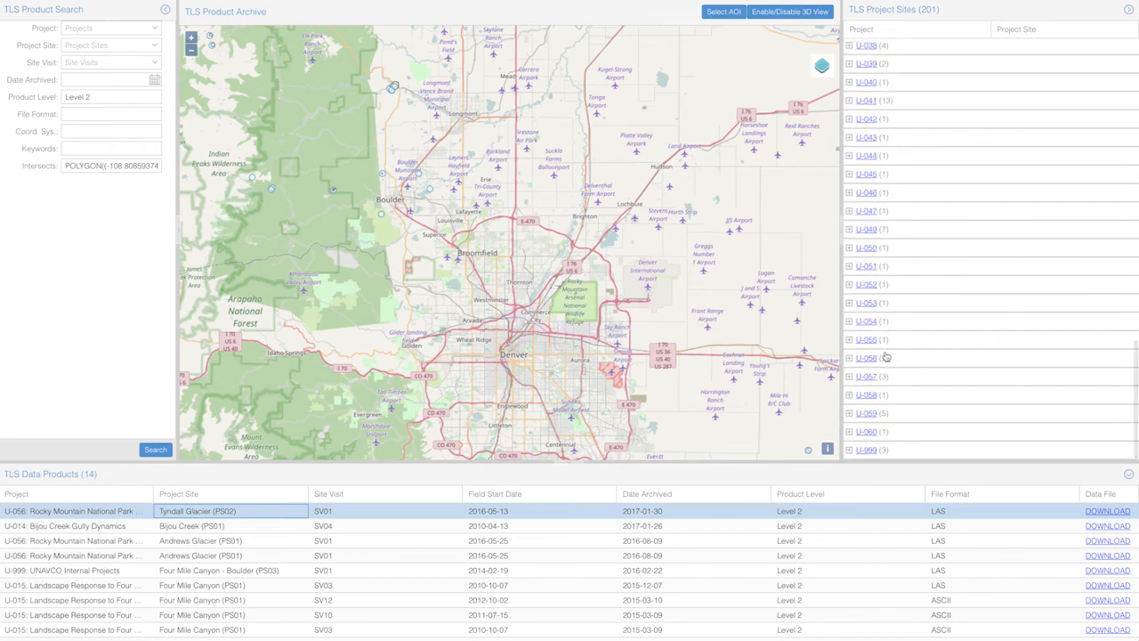
left_click(865, 358)
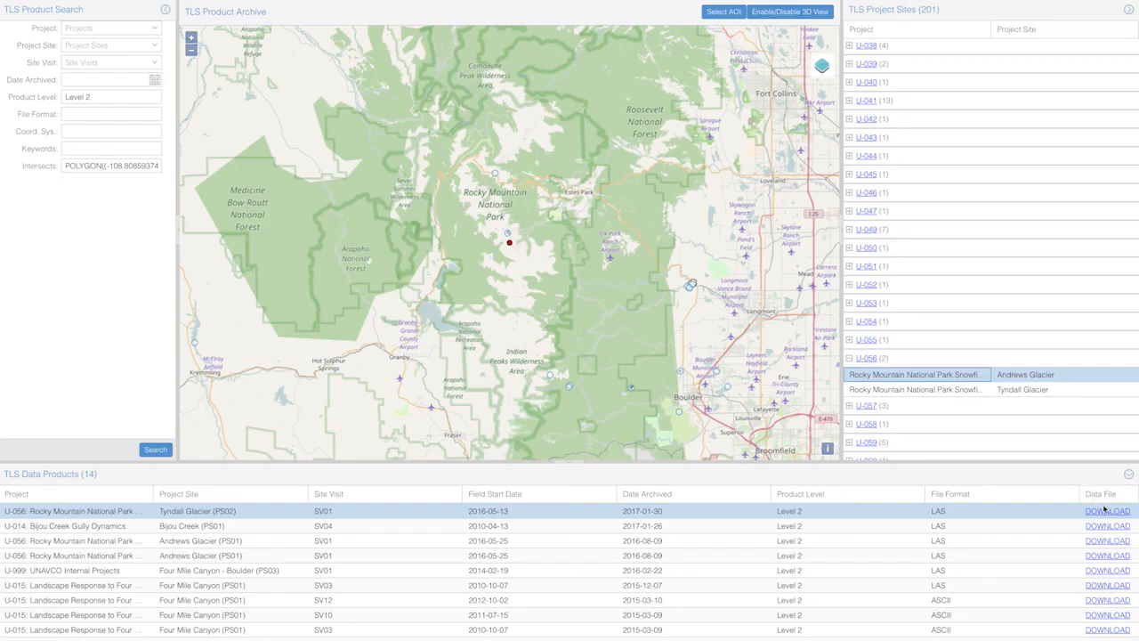
left_click(1108, 509)
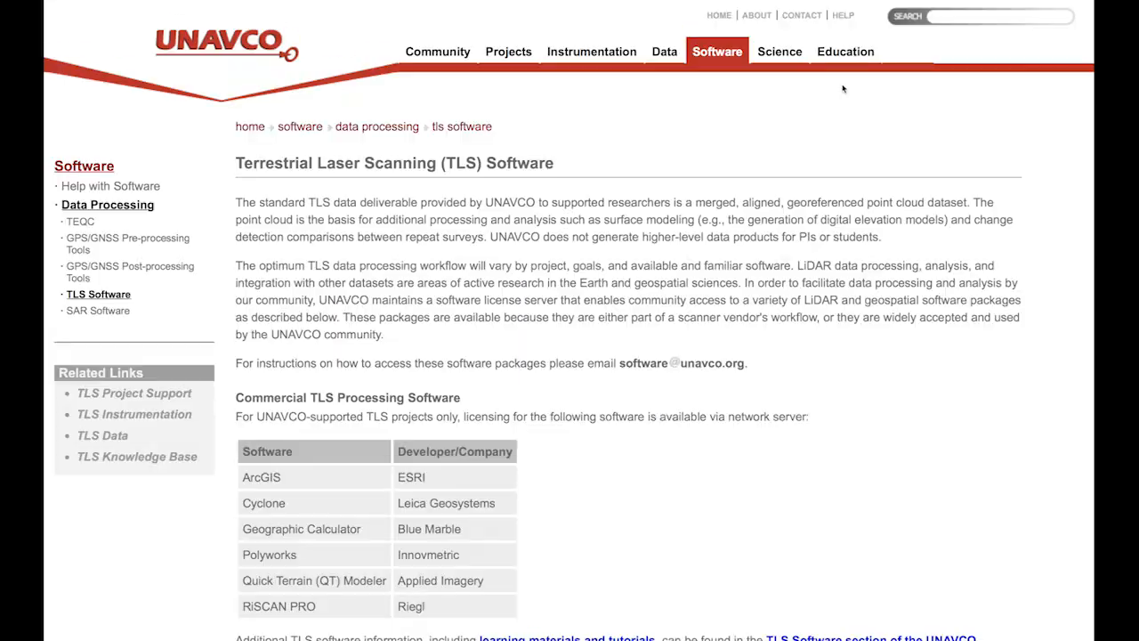
Step: Go to UNAVCO's TLS Project Support page via the archive's Links menu
scroll("down", 3)
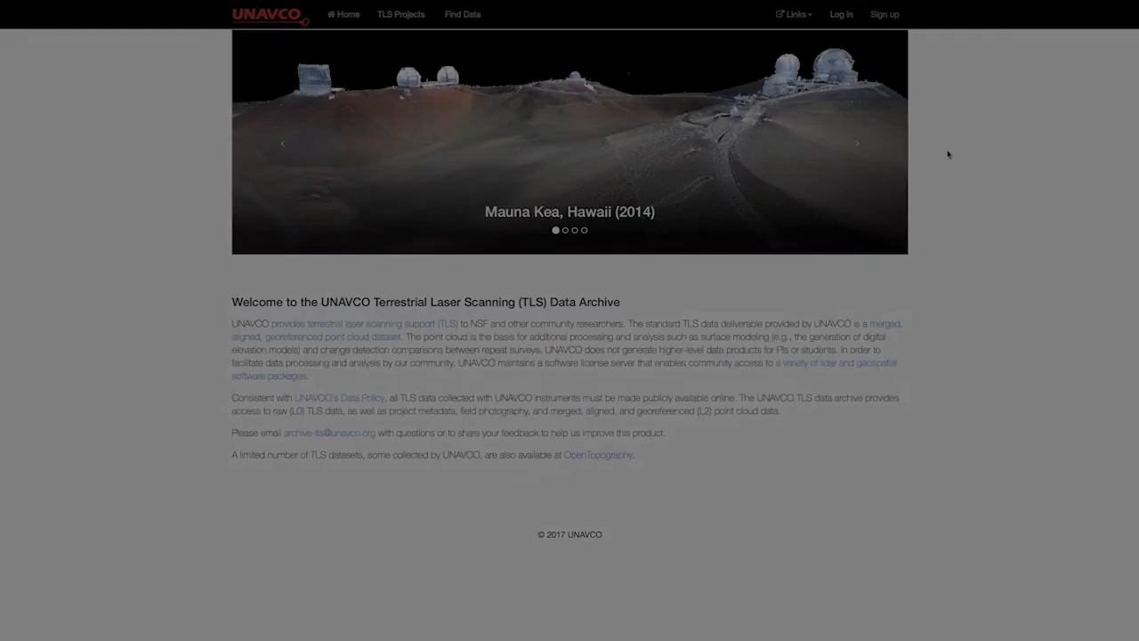
left_click(792, 14)
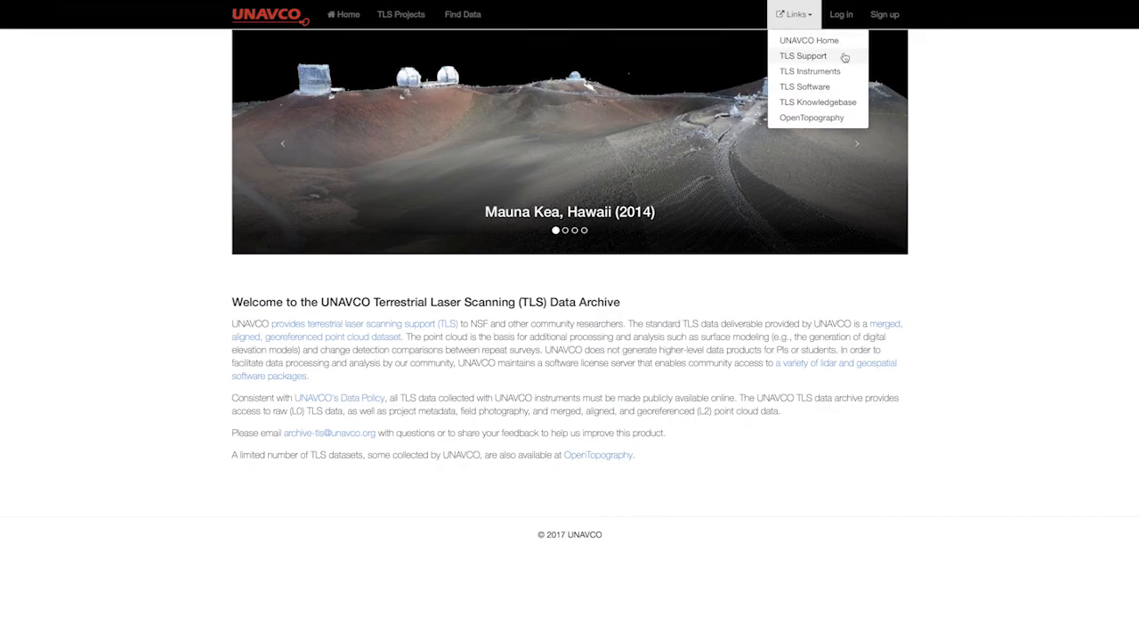
left_click(804, 55)
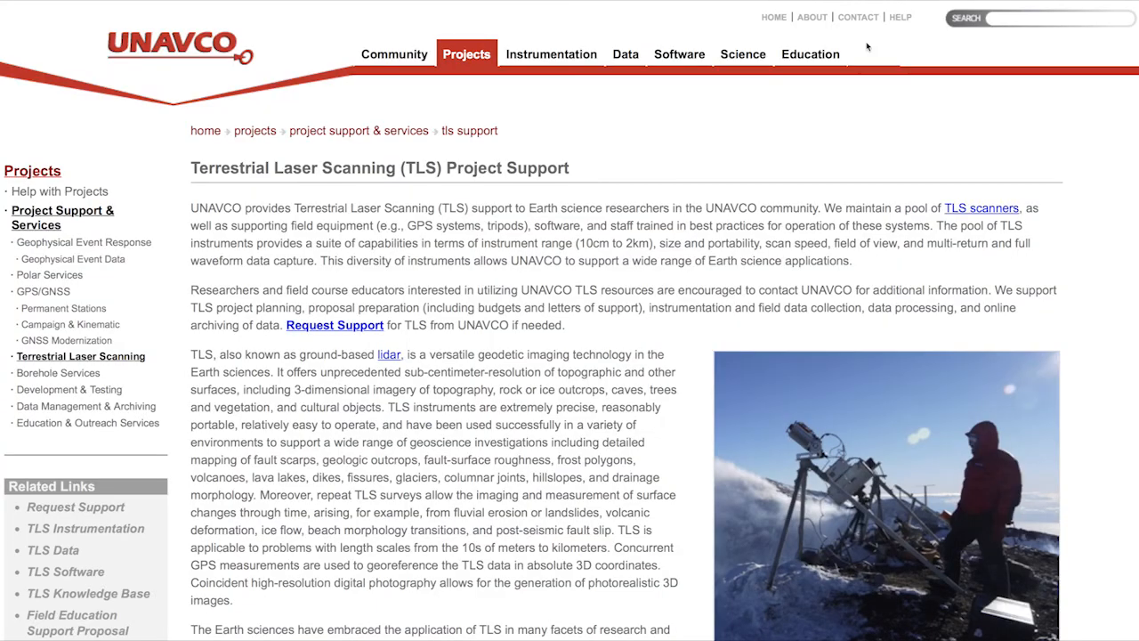